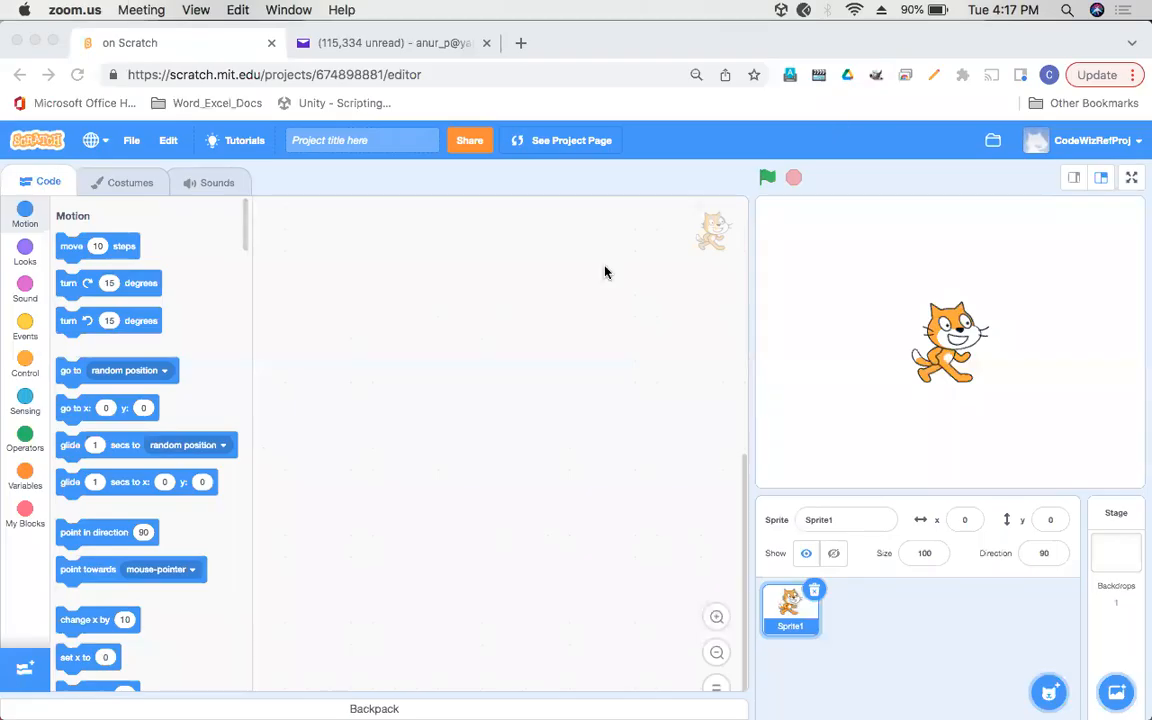
{"action": "mouse_move", "coordinate": [675, 281]}
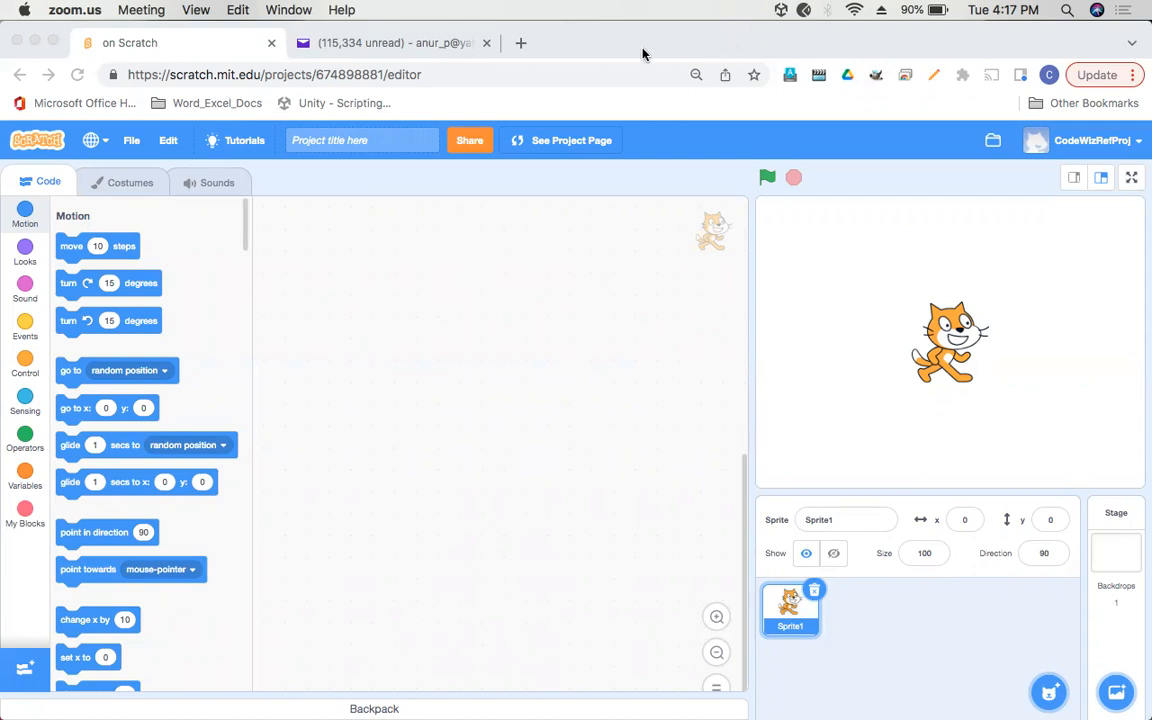
- Go to scratch.mit.edu in a new Chrome tab and create a new blank project
{"action": "left_click", "coordinate": [270, 74]}
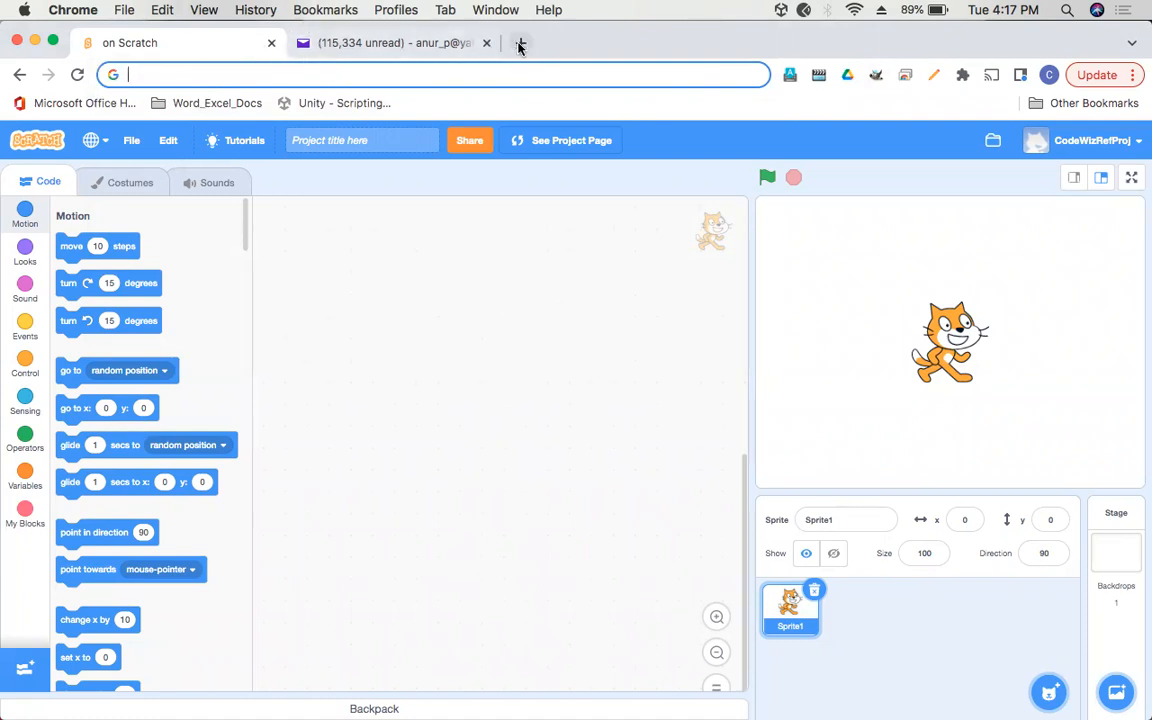
{"action": "left_click", "coordinate": [519, 43]}
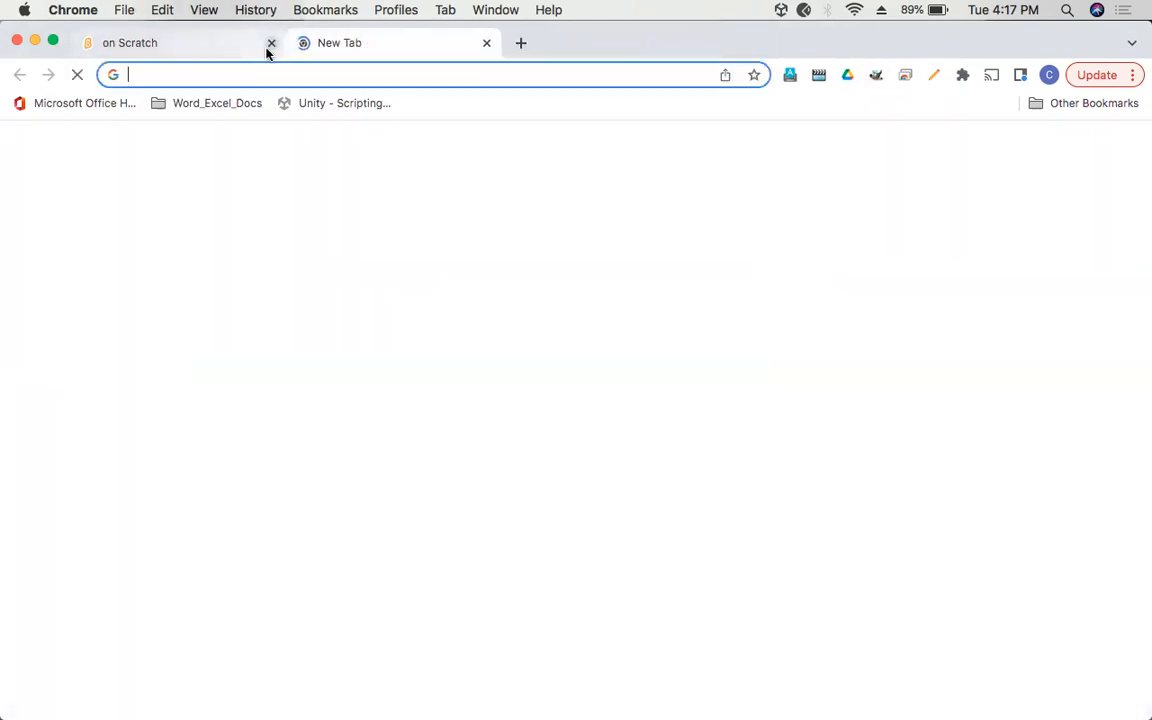
{"action": "type", "text": "scratch.mit.edu"}
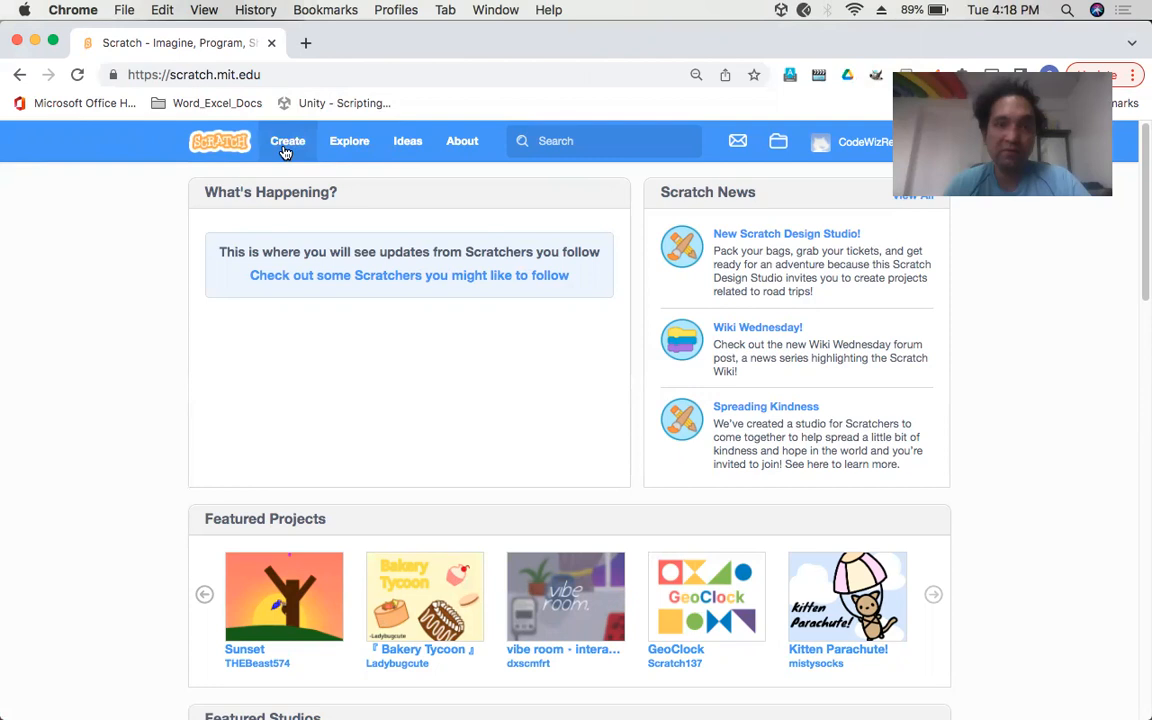
{"action": "left_click", "coordinate": [287, 141]}
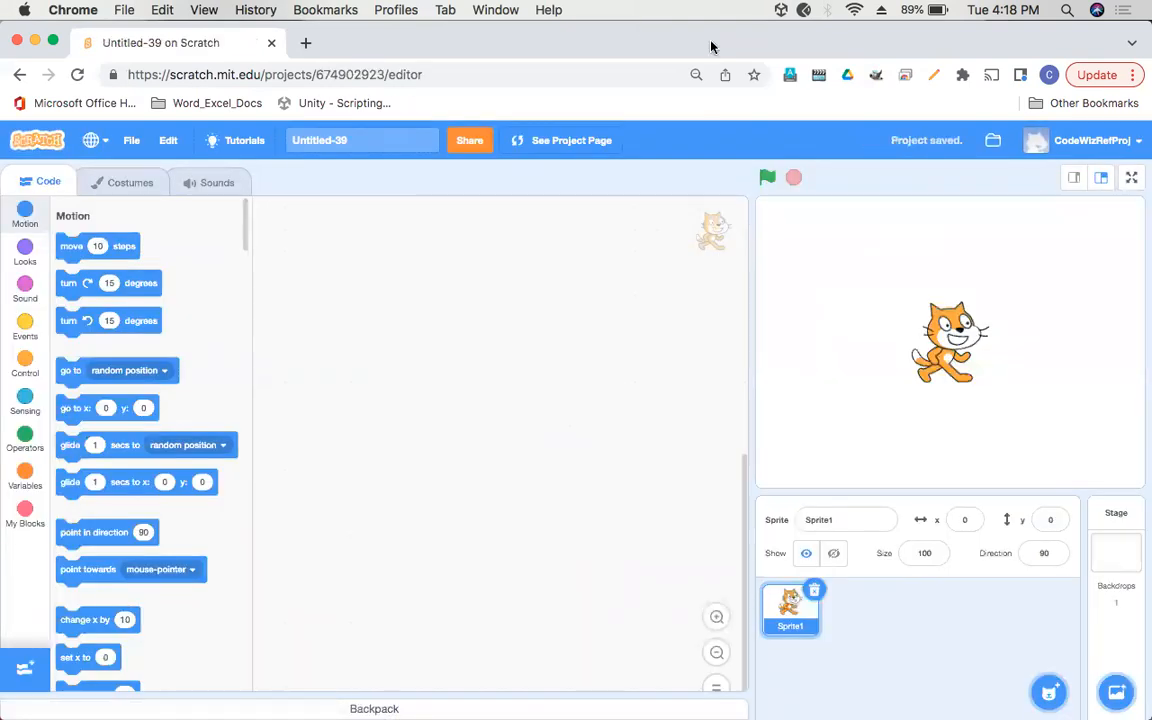
{"action": "mouse_move", "coordinate": [7, 638]}
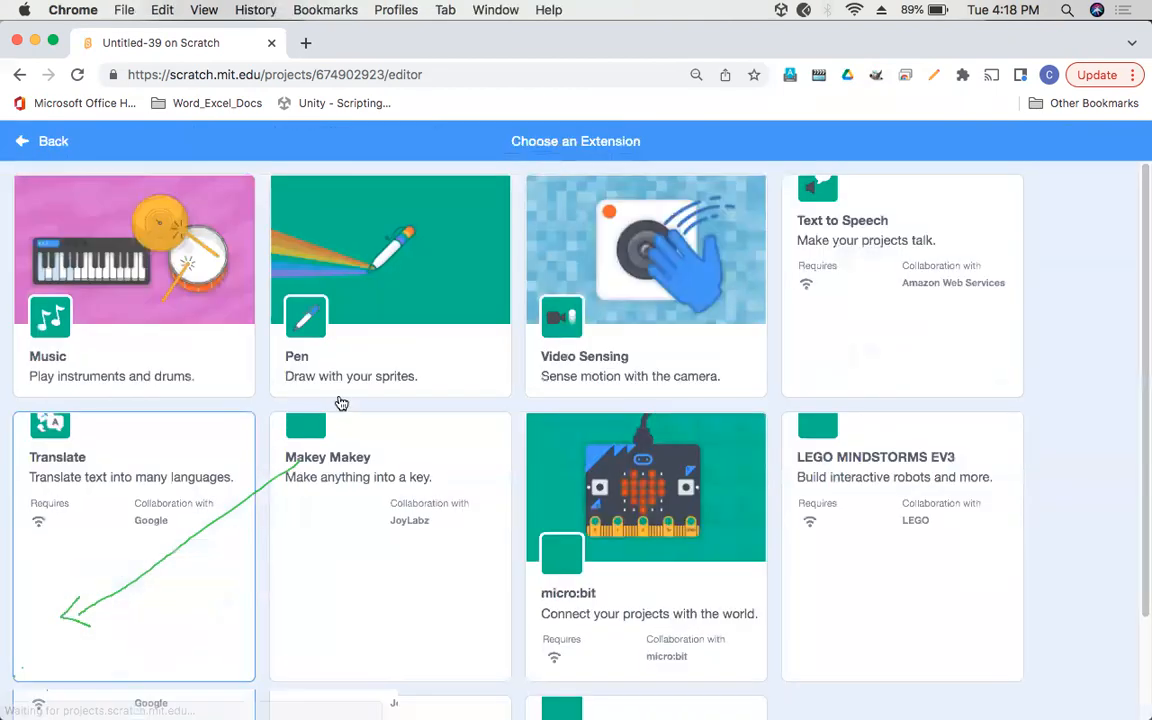
- Add the Video Sensing extension to show the webcam feed on the stage
{"action": "left_click", "coordinate": [645, 249]}
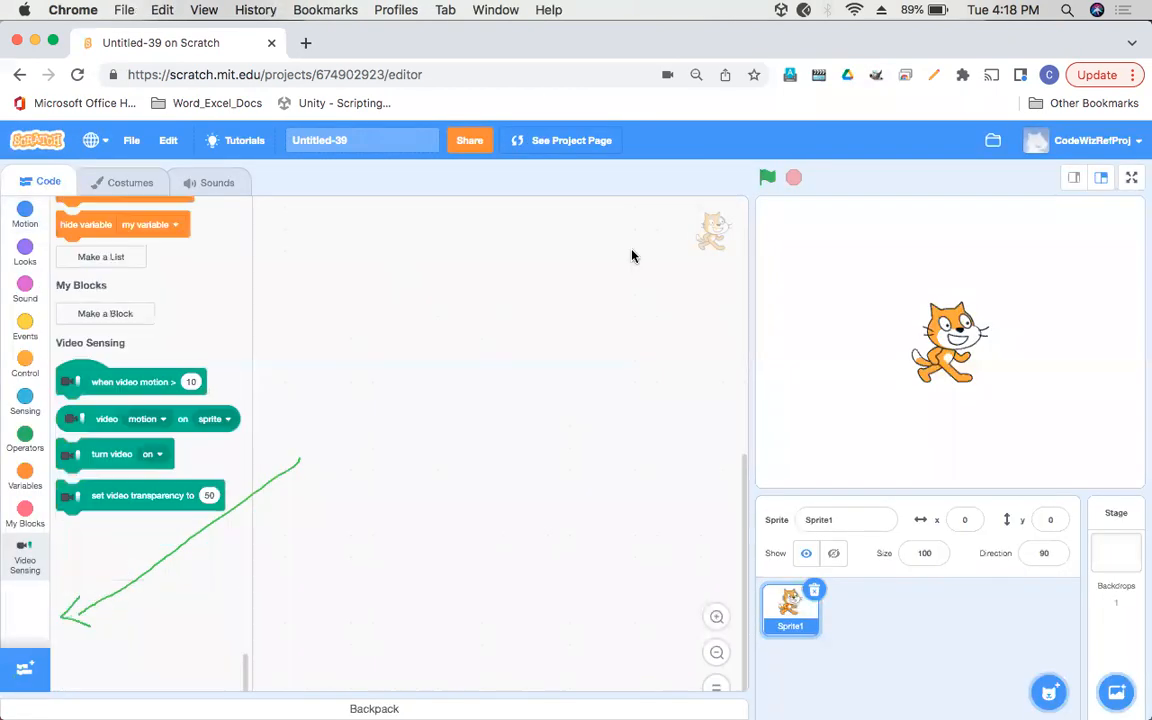
{"action": "scroll", "scroll_direction": "down", "scroll_amount": 3}
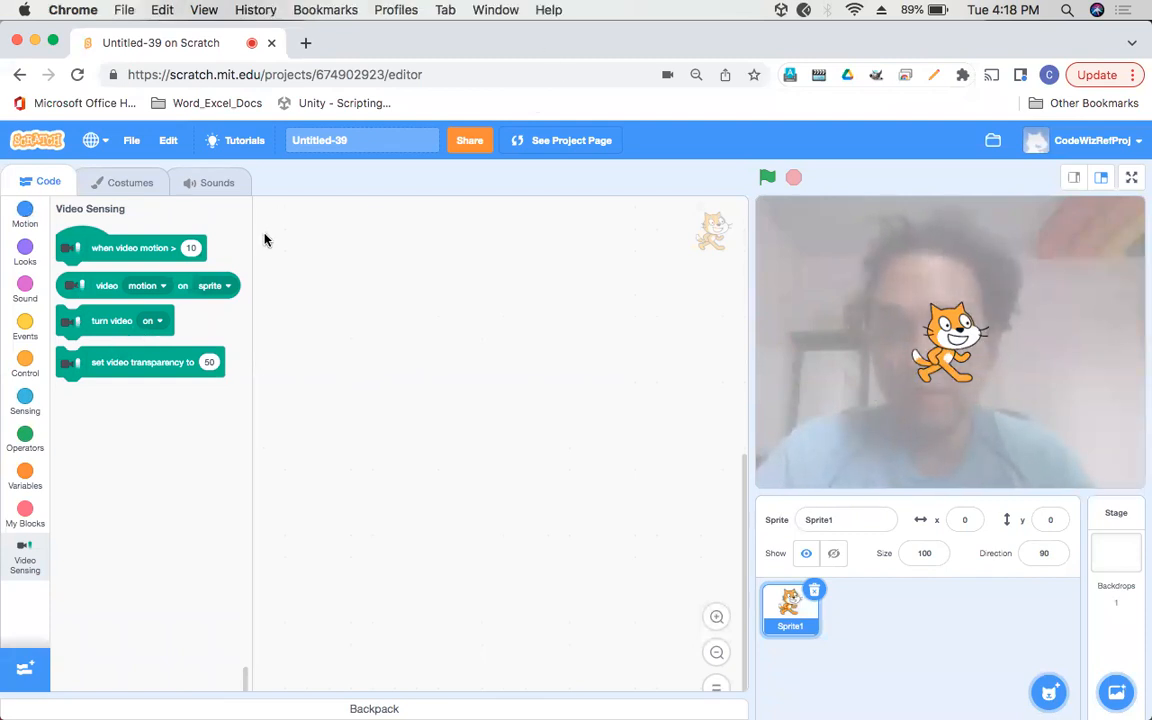
- Stack green flag, forever and if blocks, with a greater-than 50 condition
{"action": "left_click", "coordinate": [24, 217]}
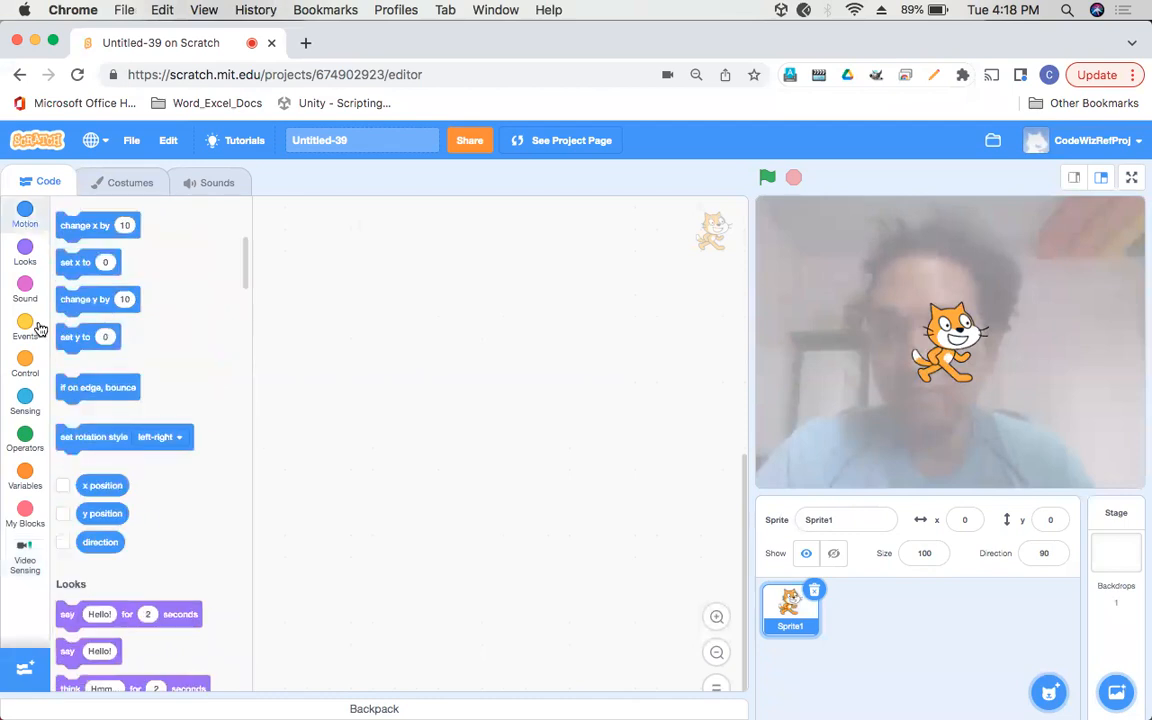
{"action": "left_click", "coordinate": [24, 325]}
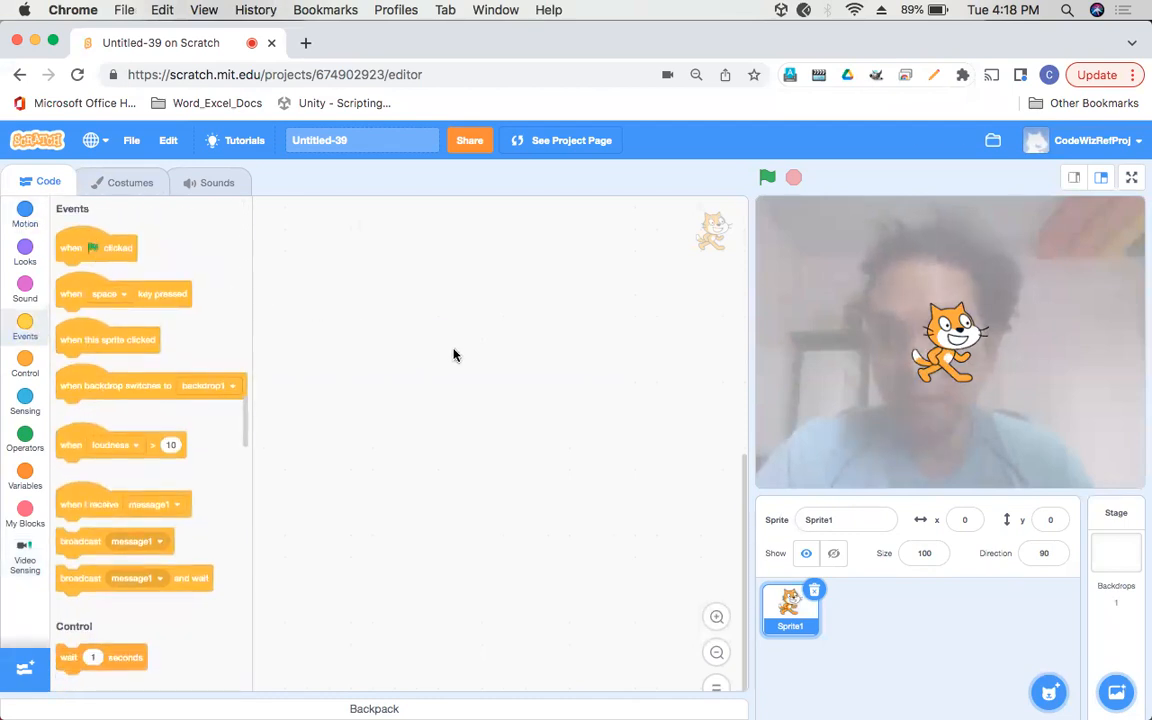
{"action": "left_click_drag", "start_coordinate": [96, 247], "coordinate": [453, 348]}
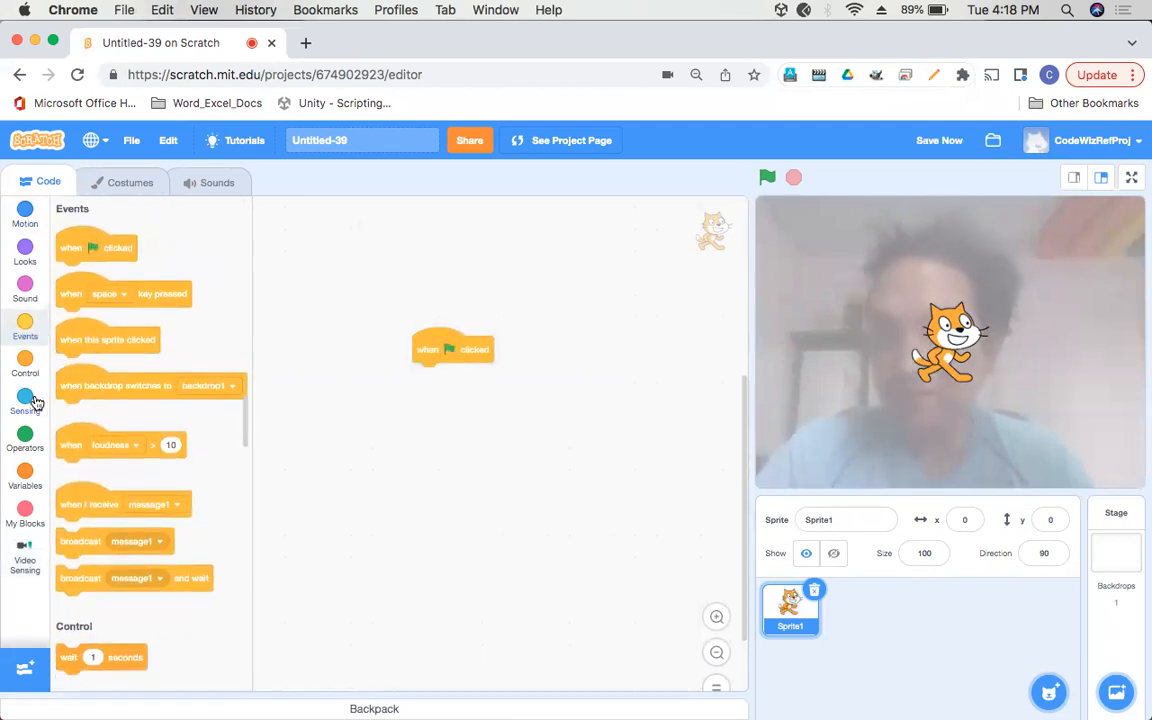
{"action": "left_click", "coordinate": [25, 363]}
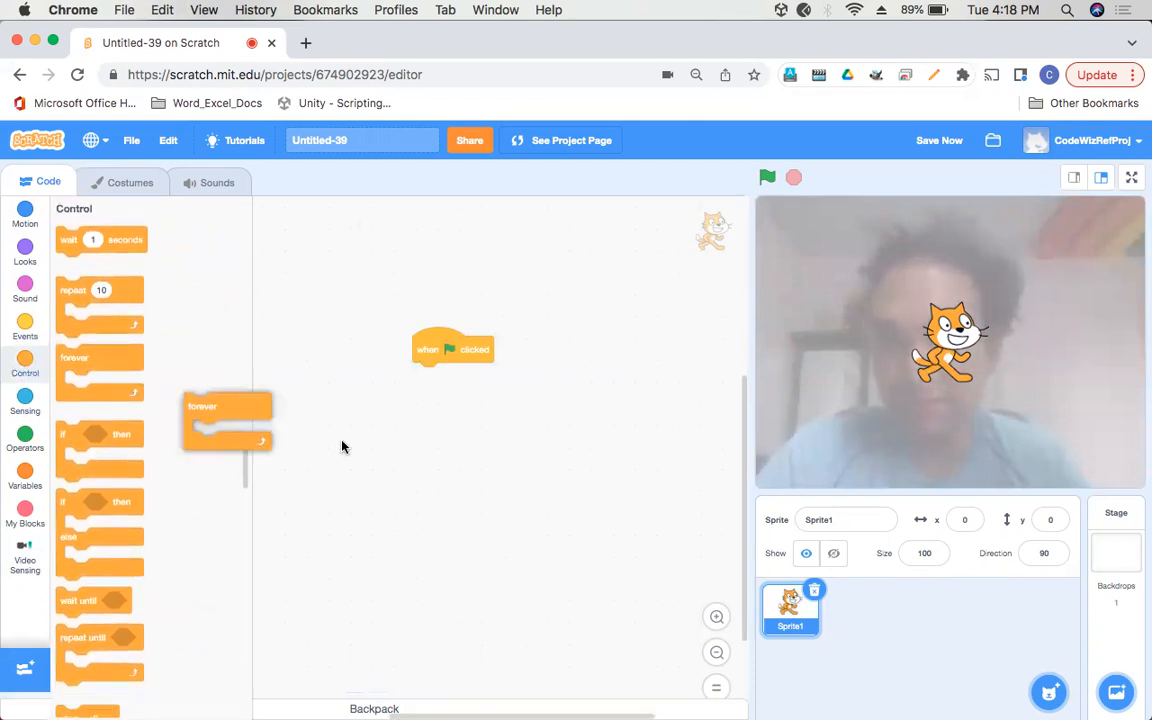
{"action": "left_click_drag", "start_coordinate": [227, 406], "coordinate": [456, 376]}
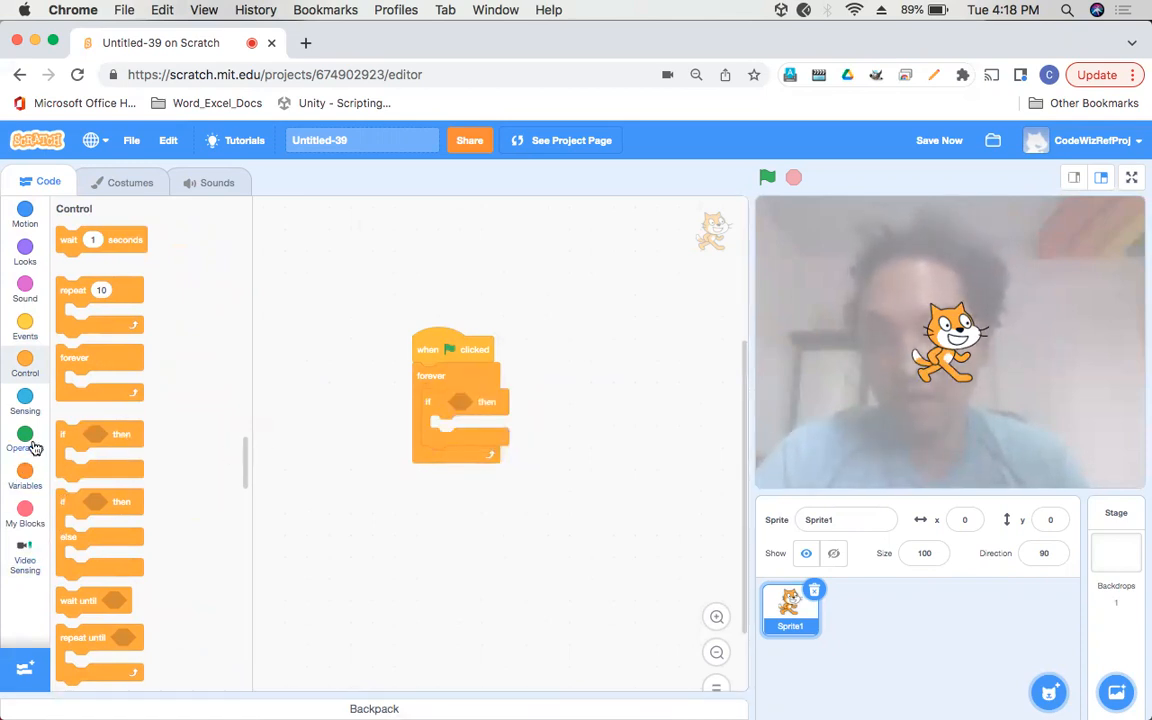
{"action": "left_click", "coordinate": [25, 440]}
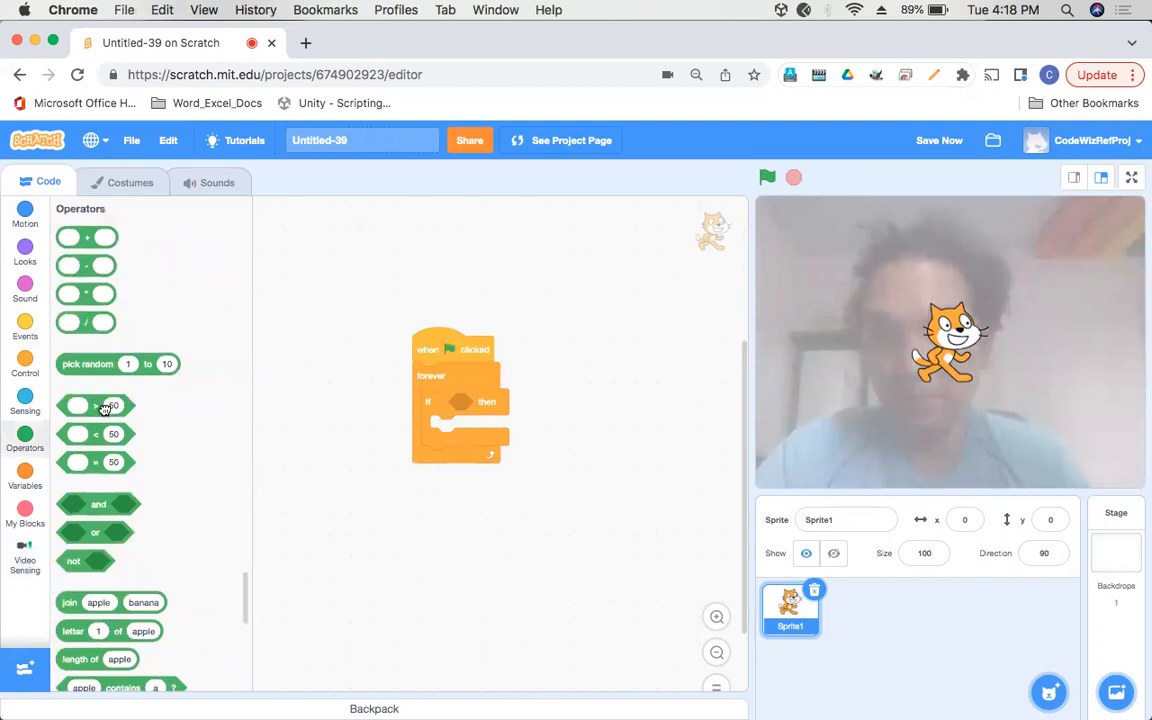
{"action": "left_click_drag", "start_coordinate": [107, 405], "coordinate": [487, 401]}
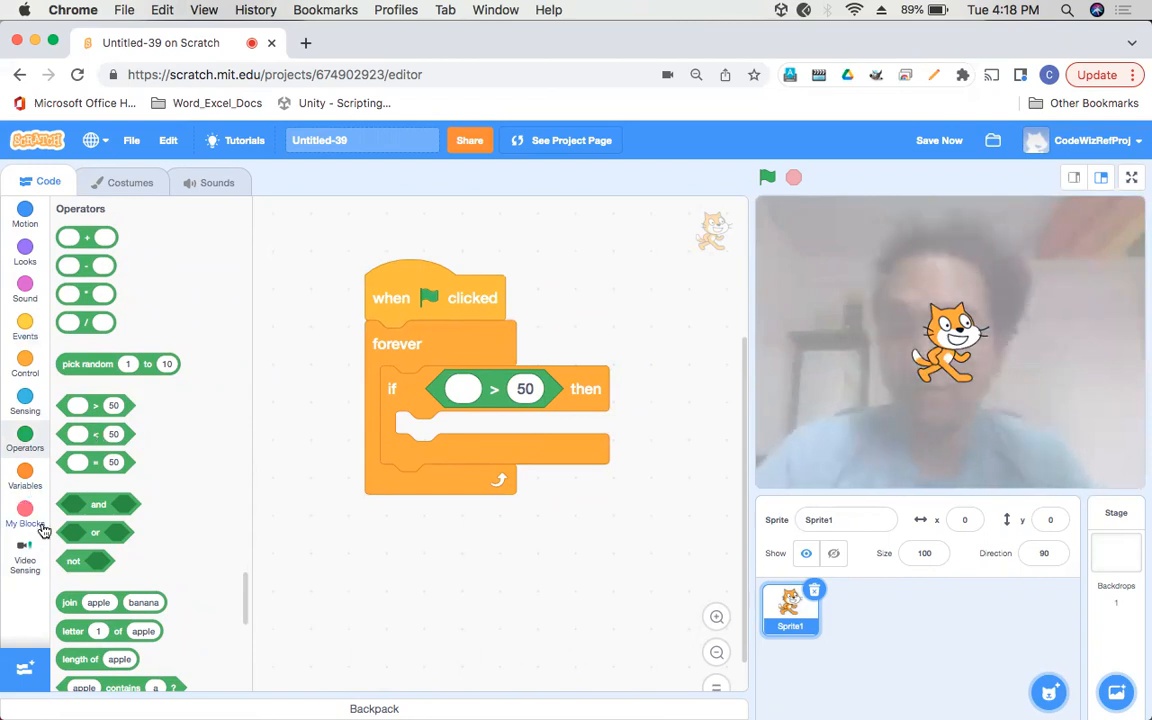
- Make the if block move the cat 5 steps when video motion on stage exceeds 5
{"action": "left_click", "coordinate": [25, 555]}
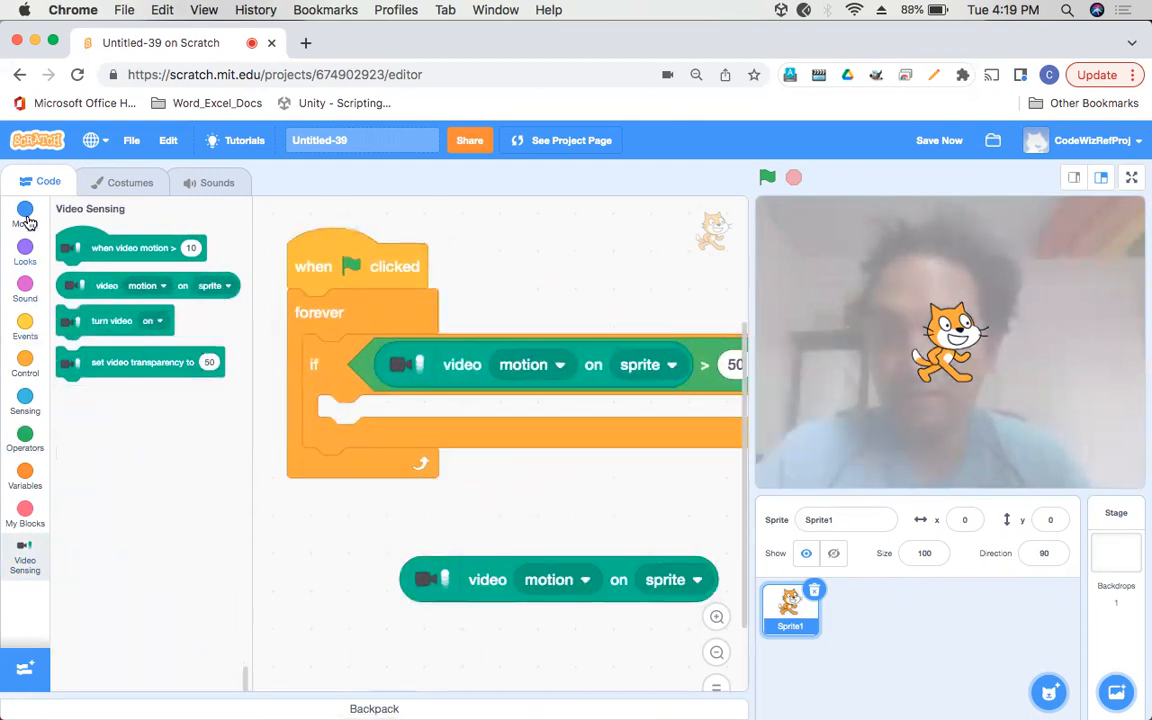
{"action": "left_click", "coordinate": [25, 217]}
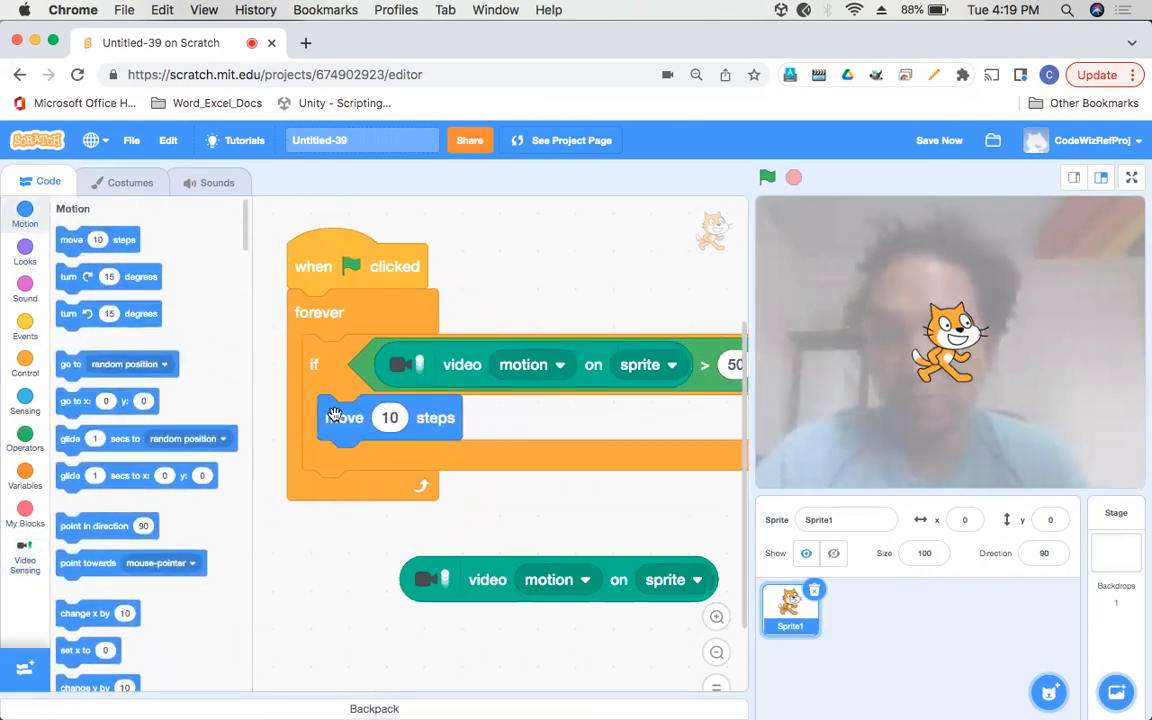
{"action": "left_click", "coordinate": [390, 417]}
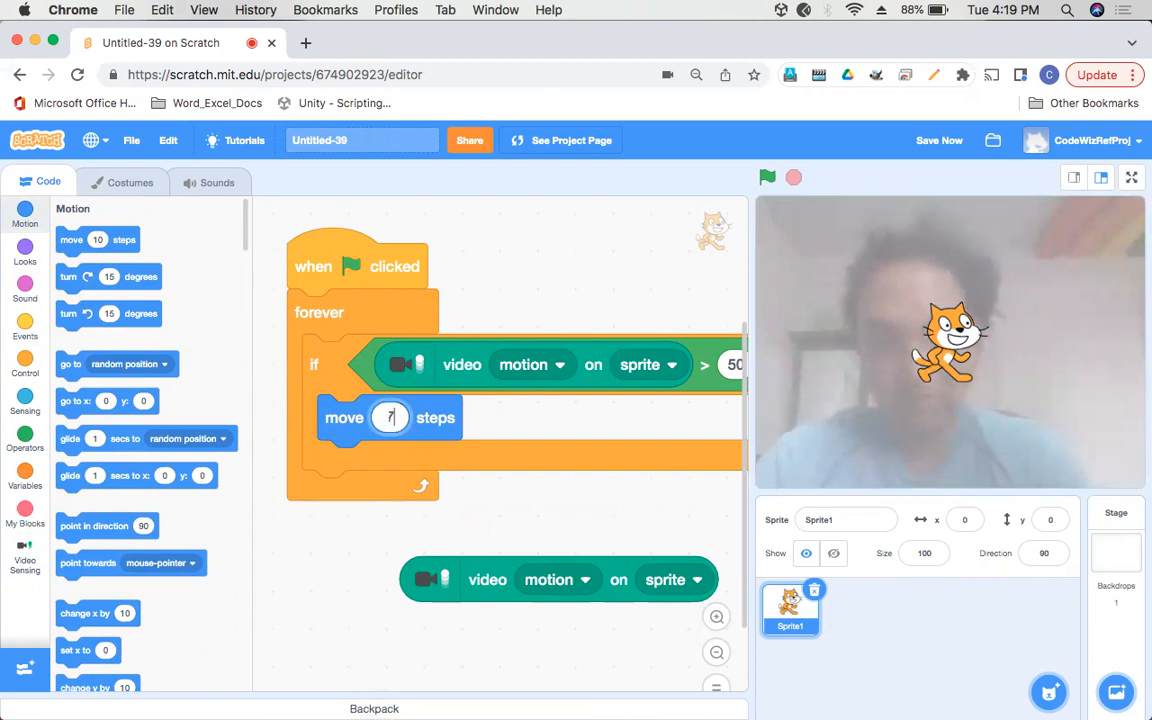
{"action": "type", "text": "5"}
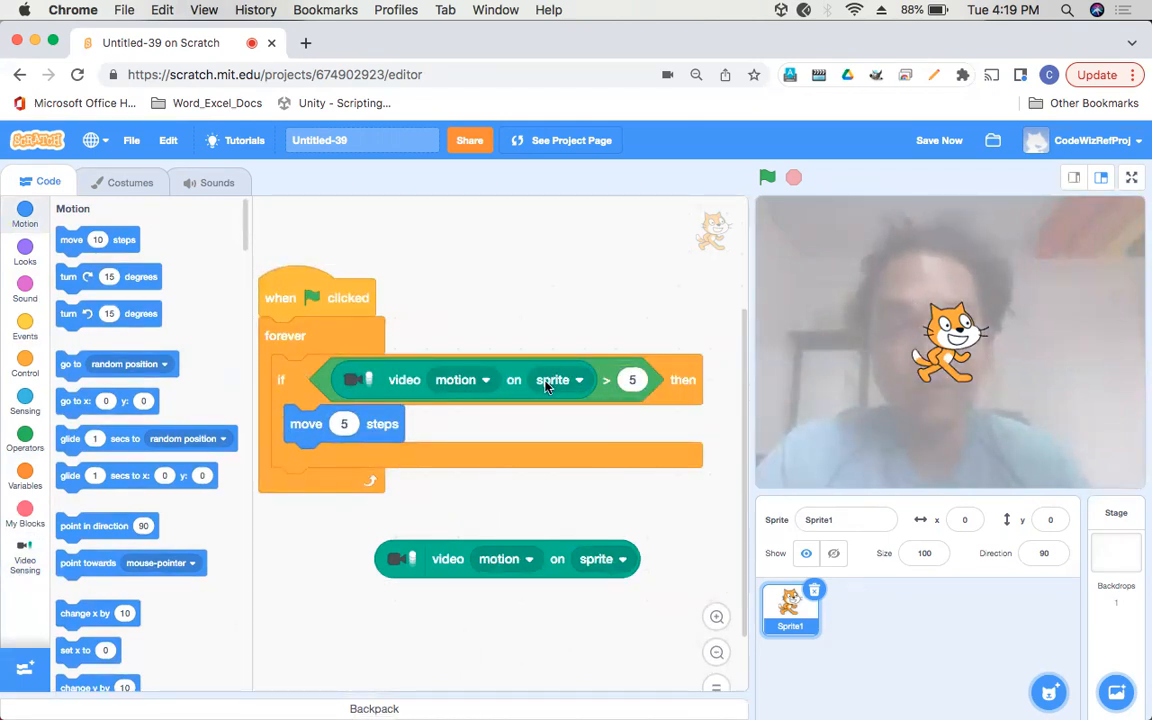
{"action": "left_click", "coordinate": [558, 379]}
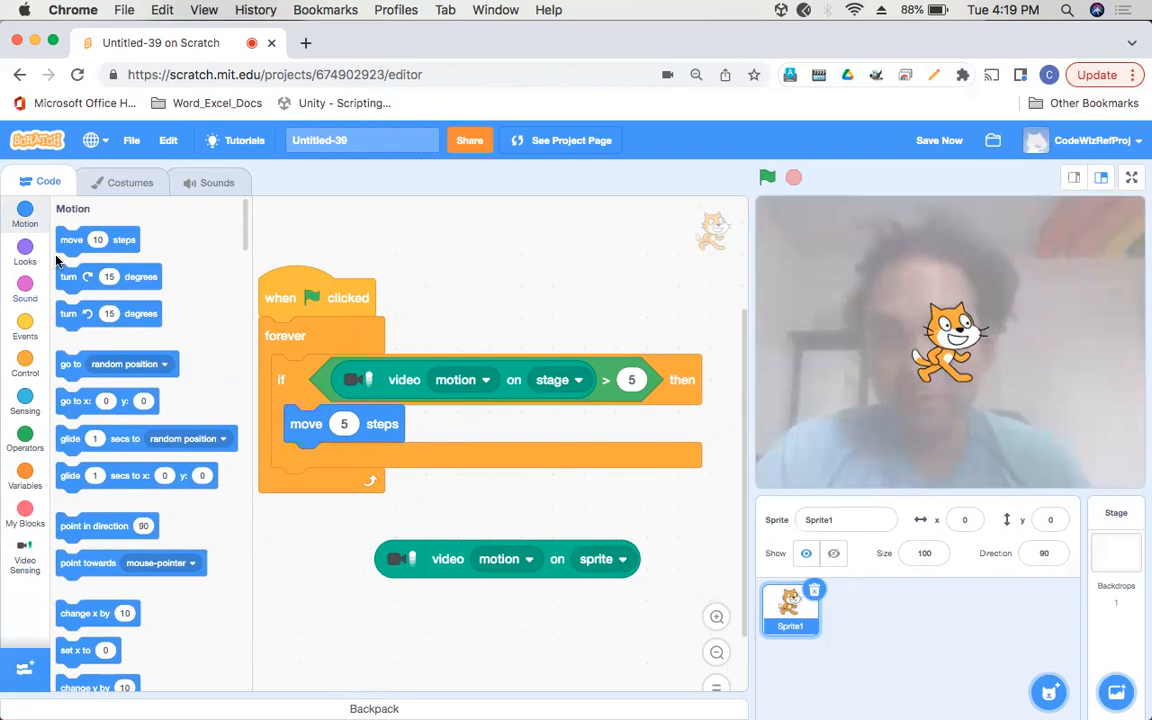
{"action": "mouse_move", "coordinate": [63, 368]}
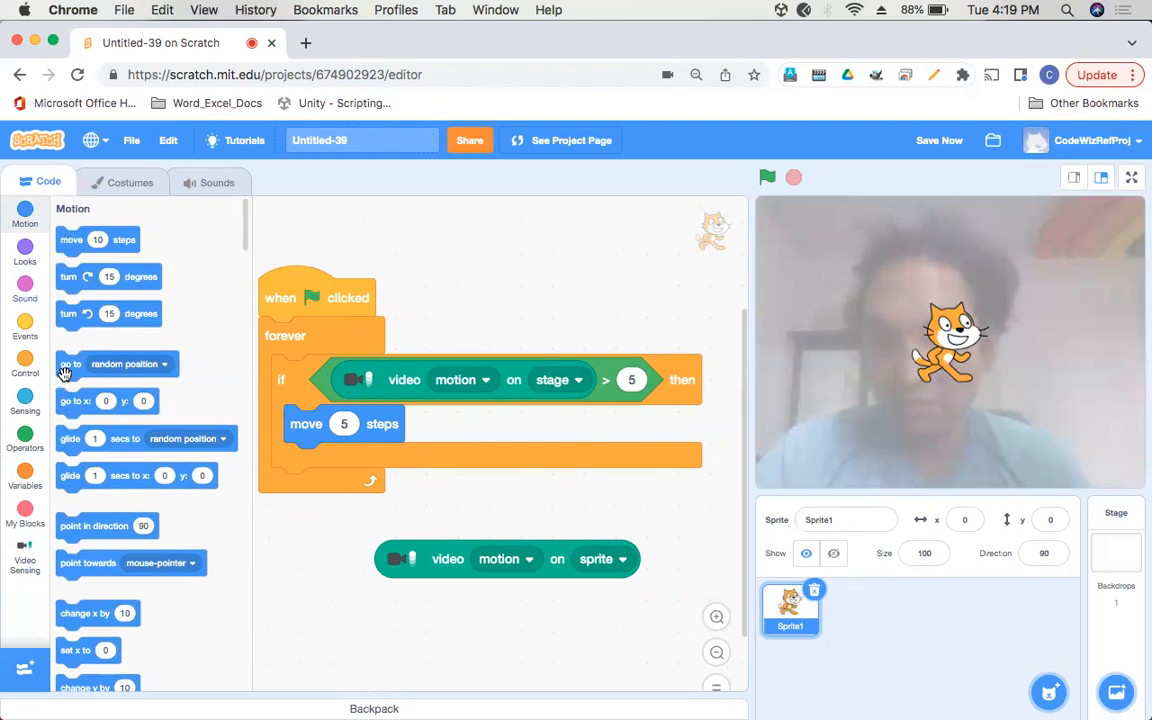
{"action": "scroll", "scroll_direction": "down", "scroll_amount": 3}
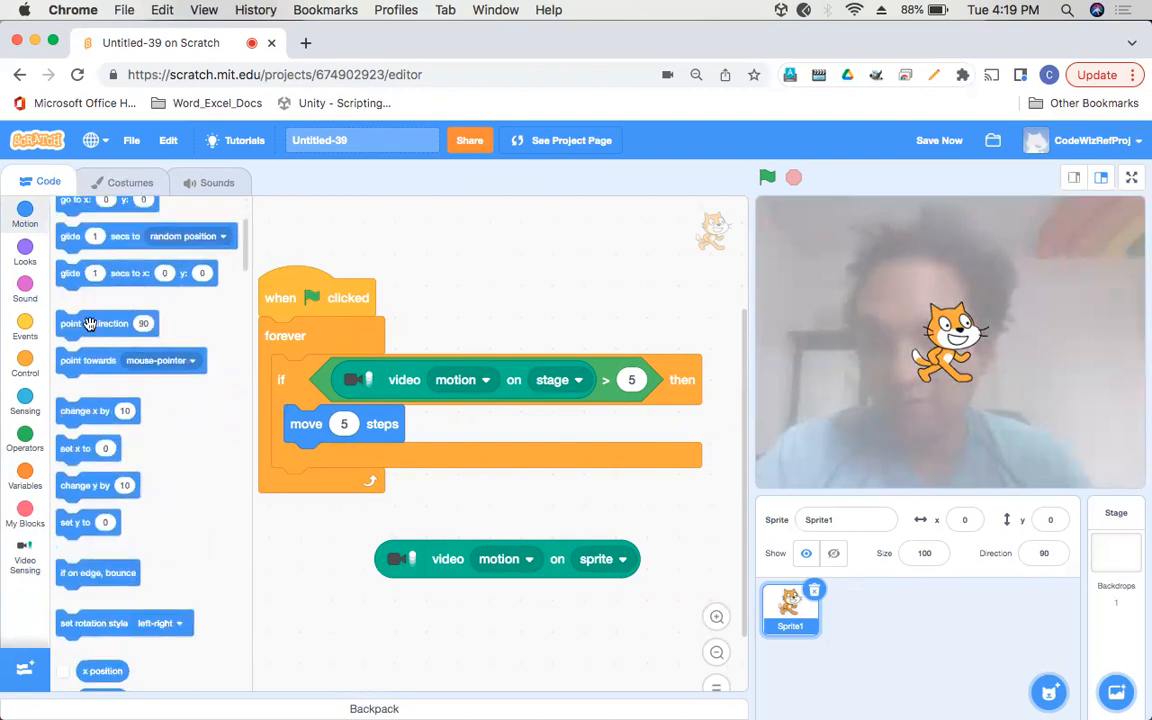
- Add 'point in direction' using video motion on stage inside the loop, then run it
{"action": "left_click_drag", "start_coordinate": [94, 323], "coordinate": [325, 373]}
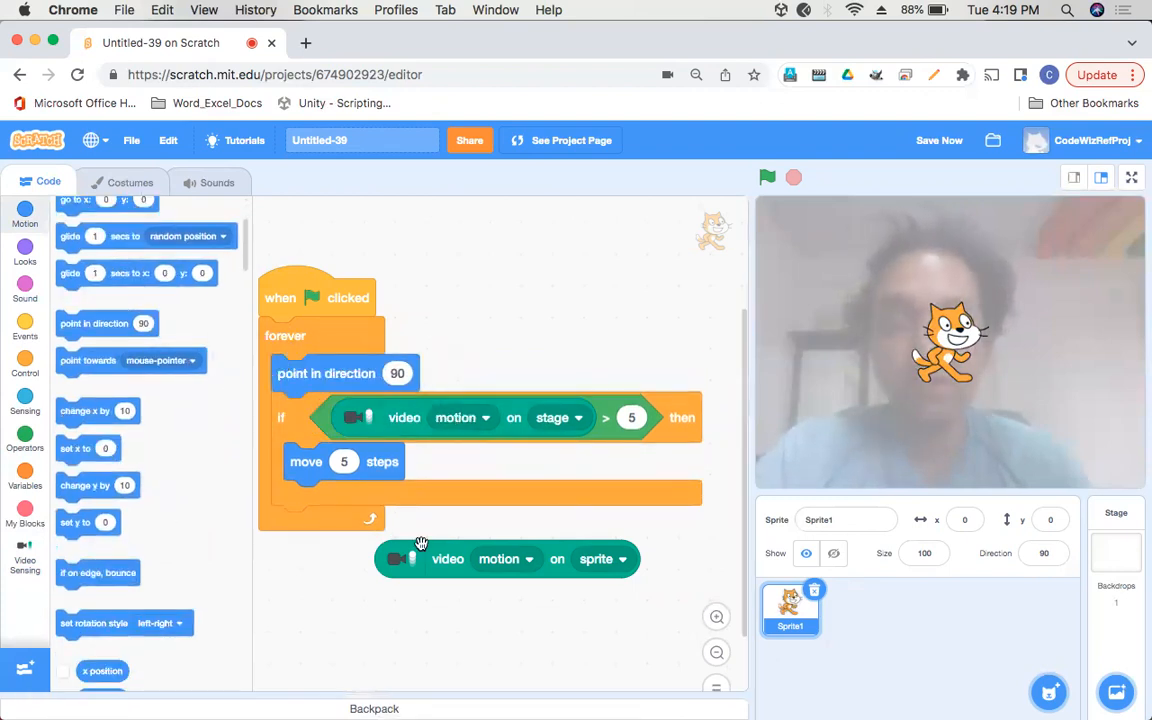
{"action": "left_click_drag", "start_coordinate": [447, 558], "coordinate": [453, 376]}
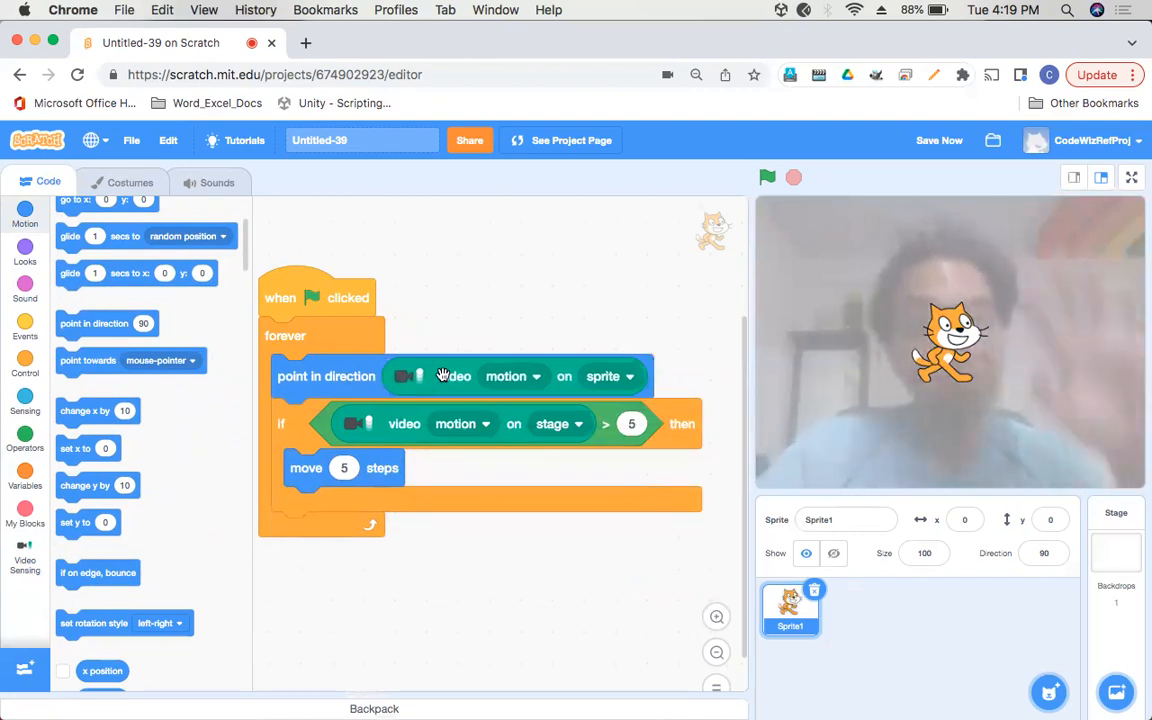
{"action": "left_click", "coordinate": [560, 423]}
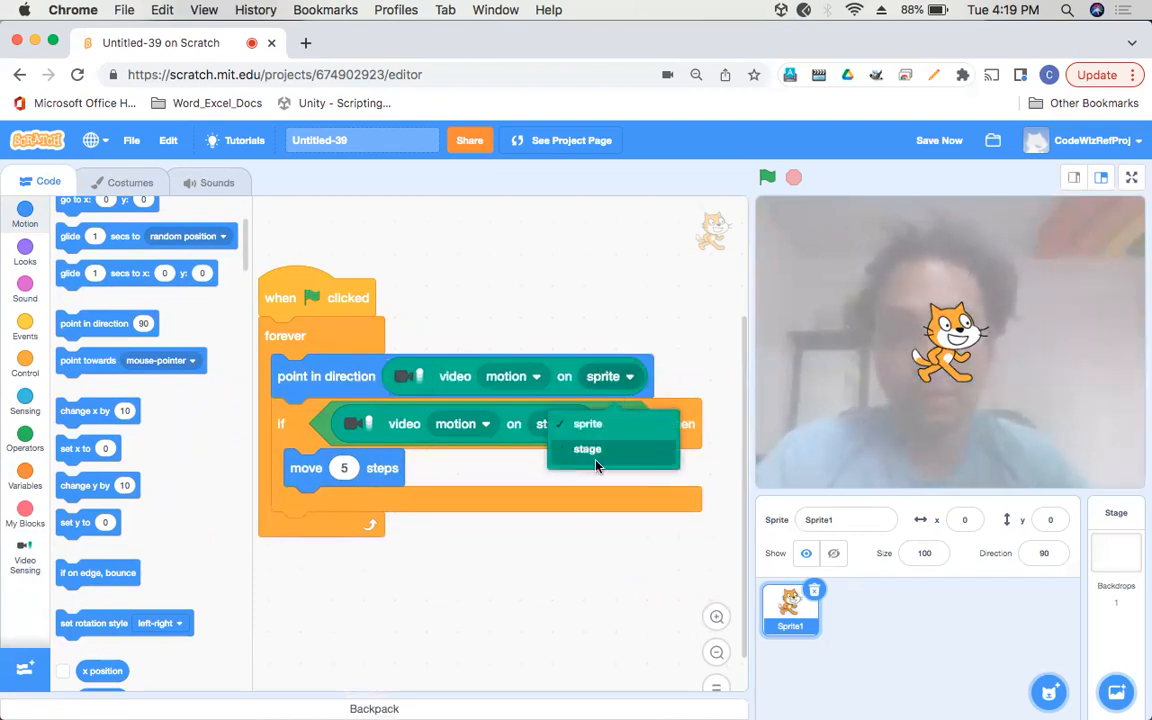
{"action": "left_click", "coordinate": [587, 448]}
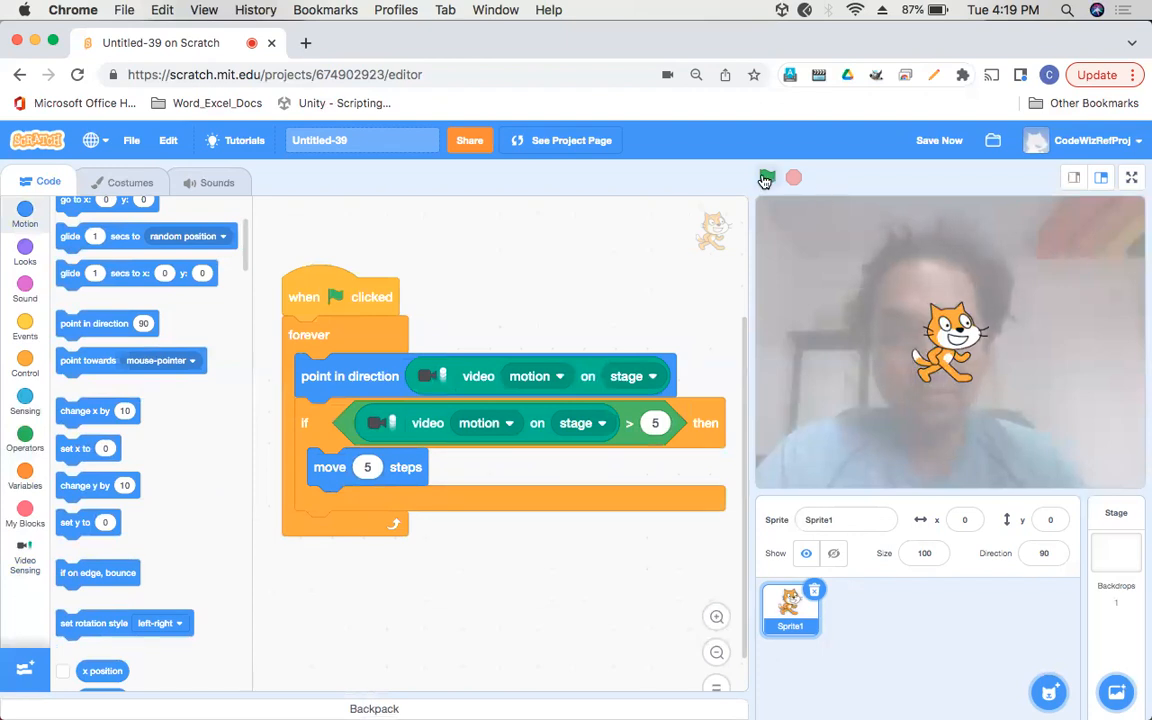
{"action": "left_click", "coordinate": [767, 177]}
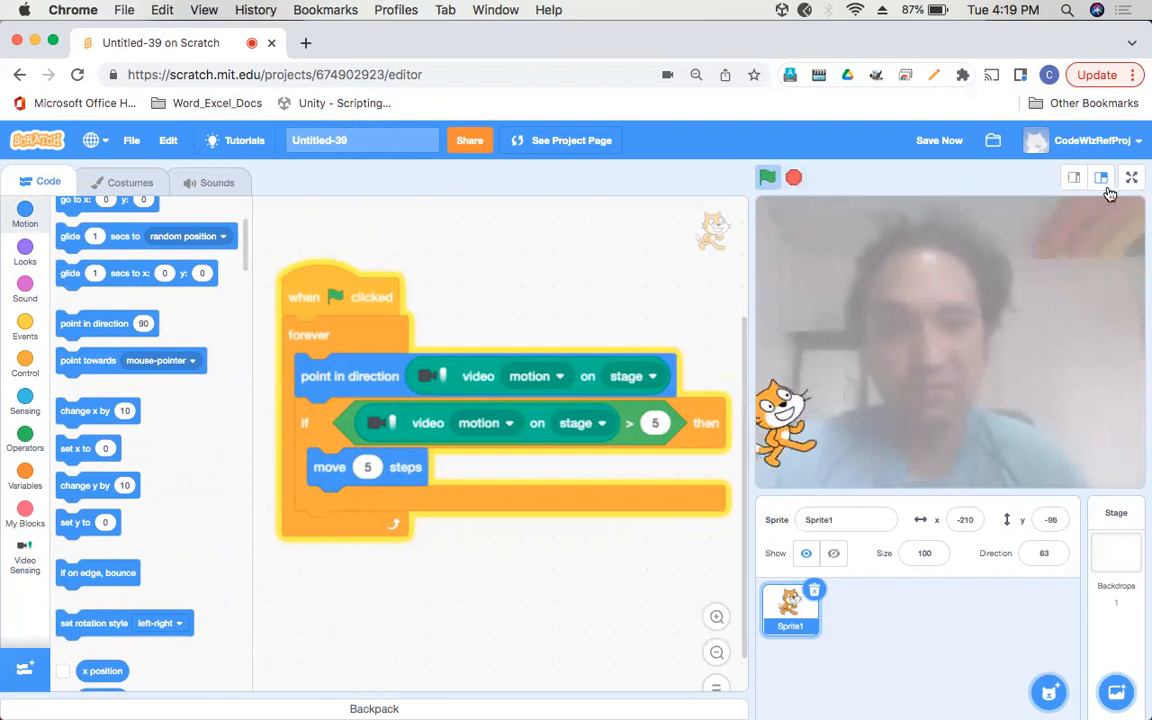
- Stop the project, set the go-to block's y to 0, and point using video direction
{"action": "left_click", "coordinate": [767, 177]}
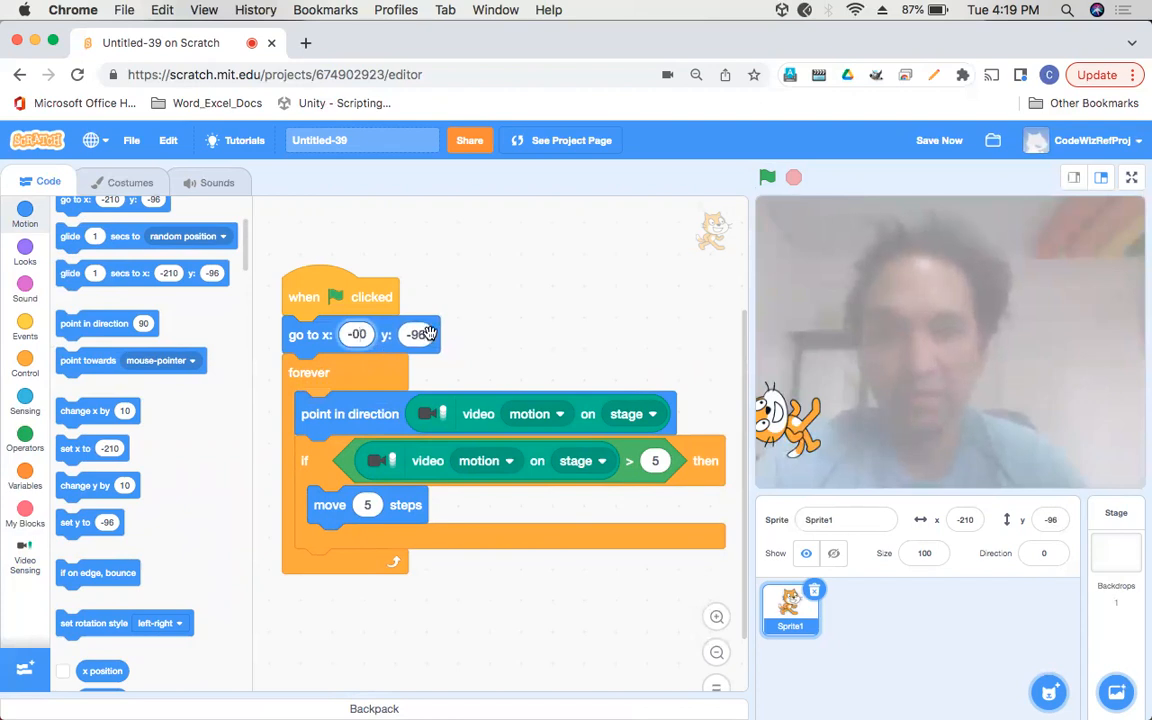
{"action": "left_click", "coordinate": [417, 334]}
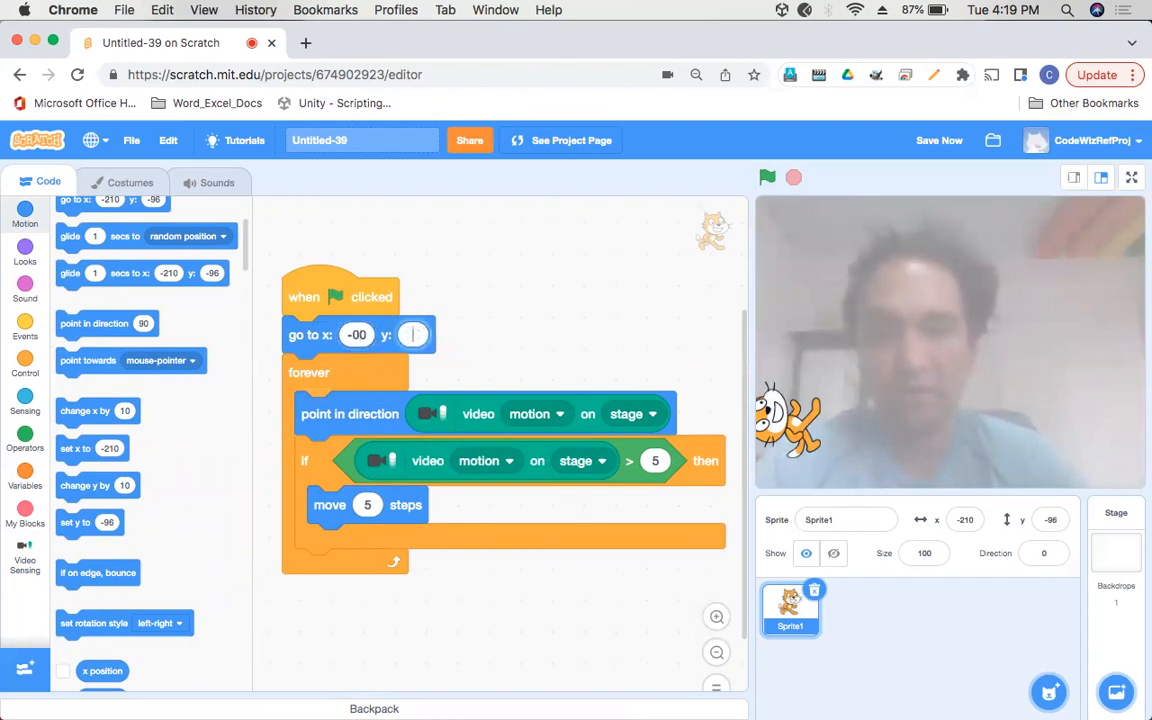
{"action": "type", "text": "0"}
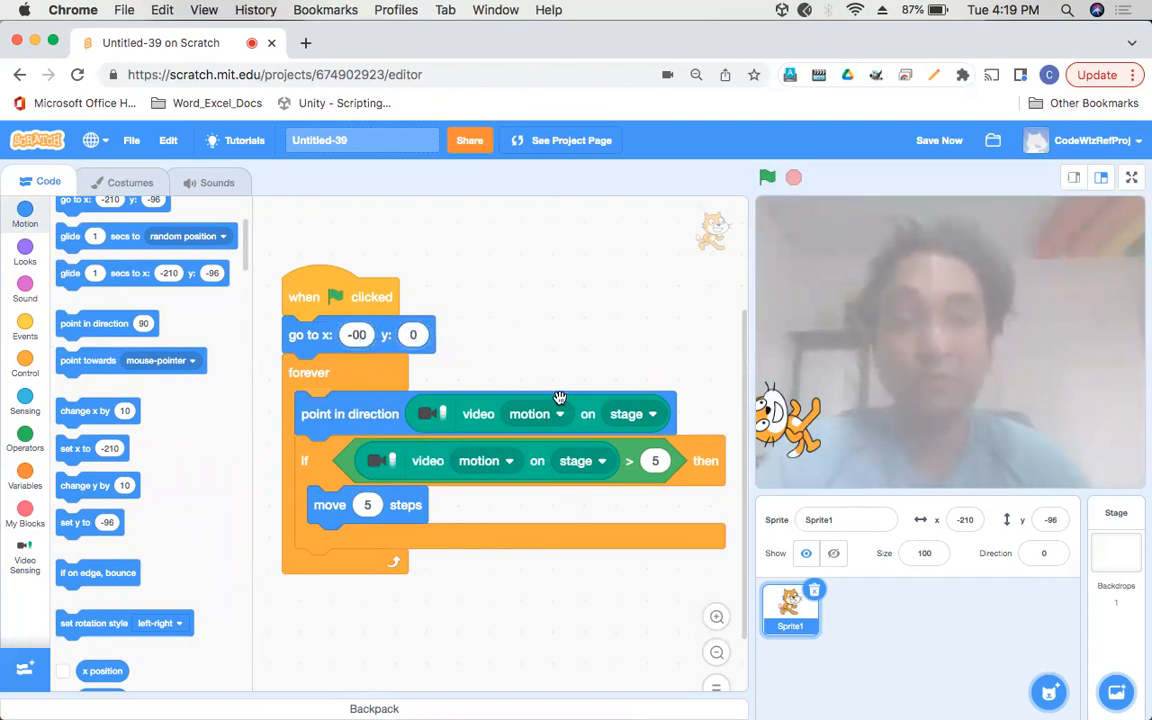
{"action": "mouse_move", "coordinate": [548, 444]}
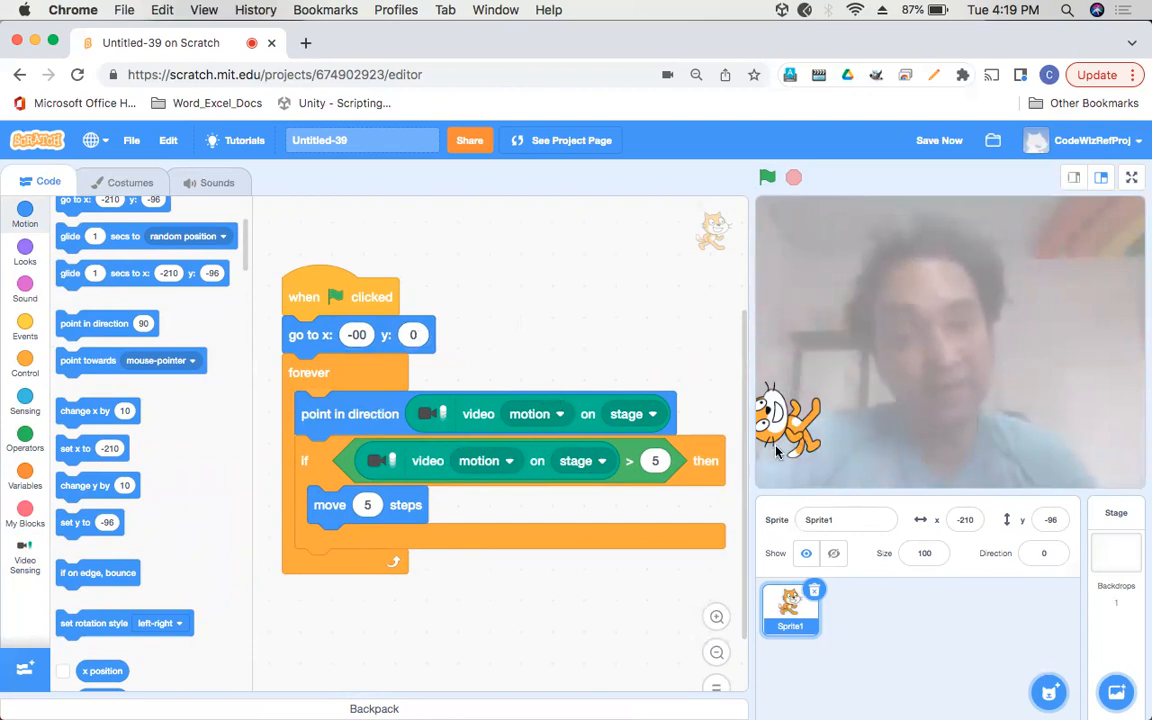
{"action": "left_click", "coordinate": [537, 413]}
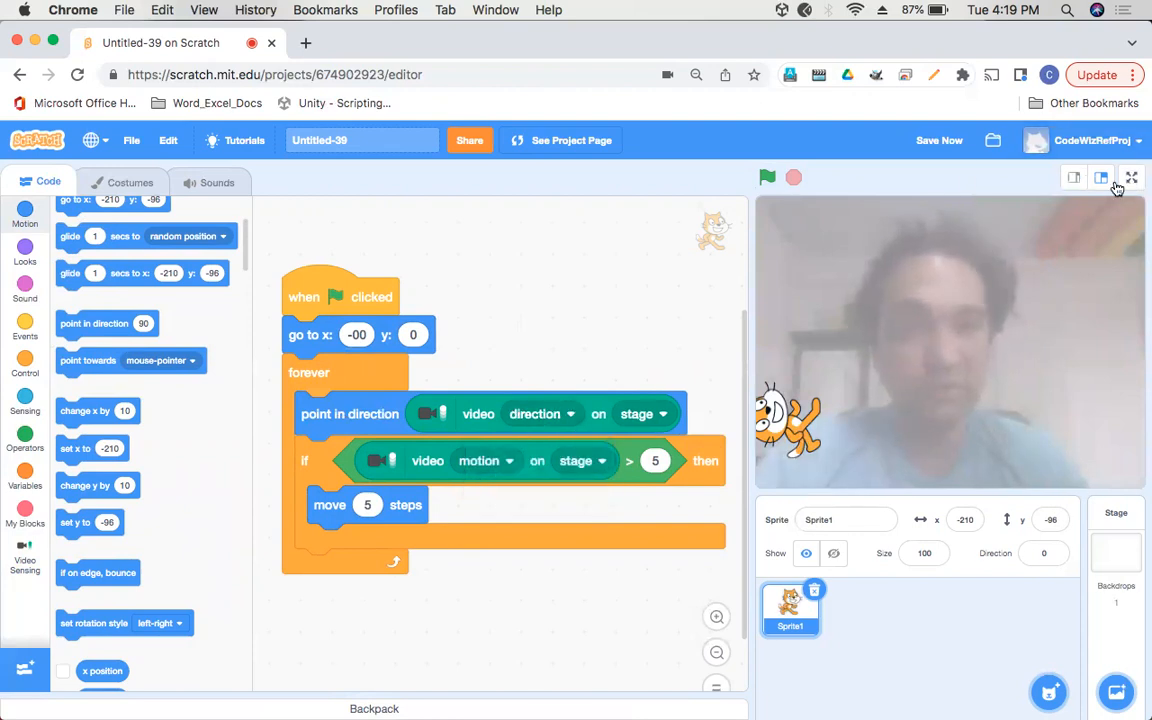
- Run the project on the full-screen stage, then exit back to the editor
{"action": "left_click", "coordinate": [1133, 177]}
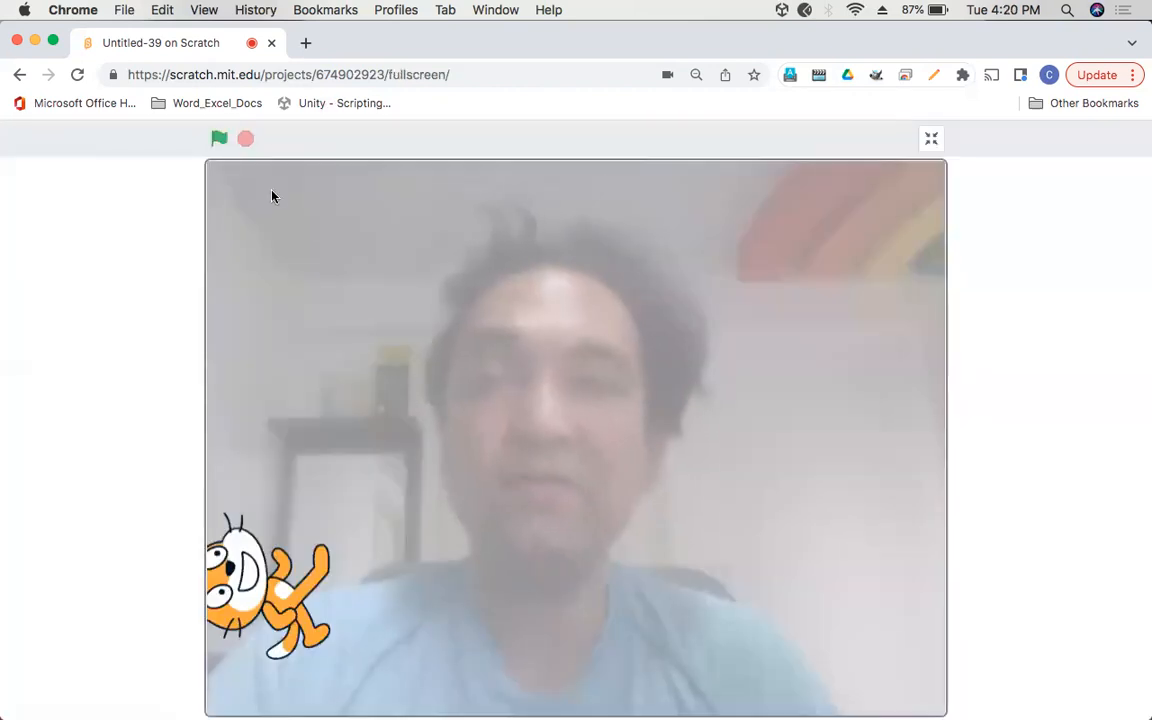
{"action": "left_click", "coordinate": [219, 138]}
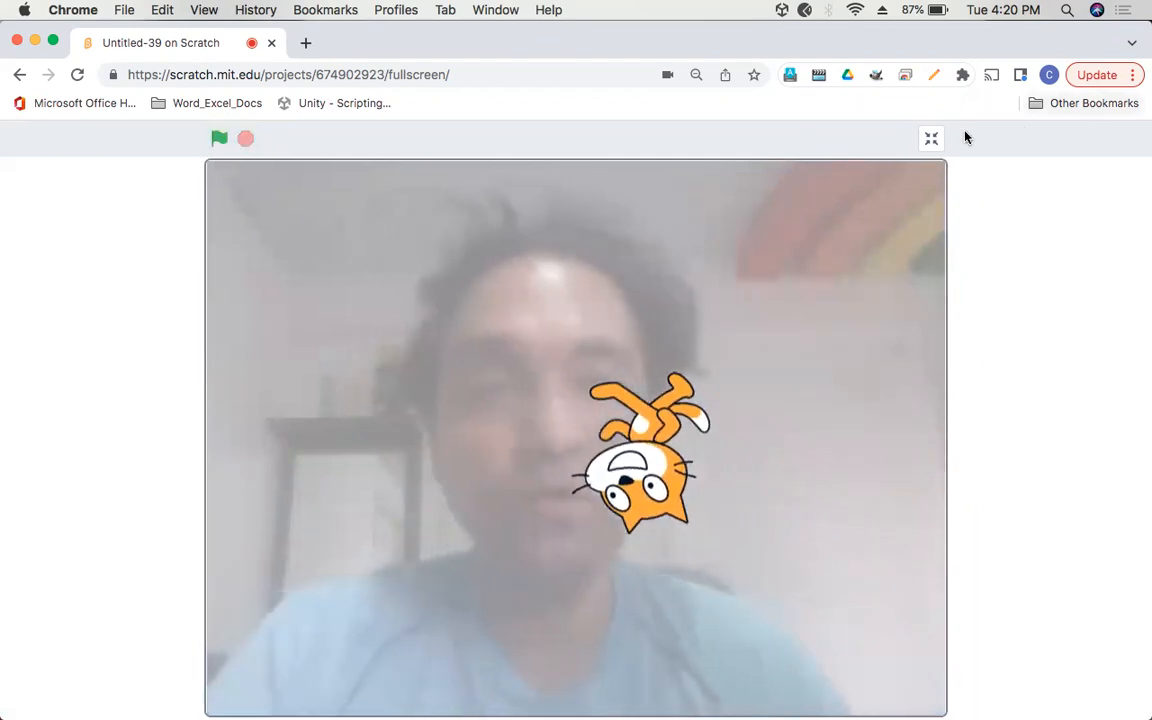
{"action": "left_click", "coordinate": [930, 138]}
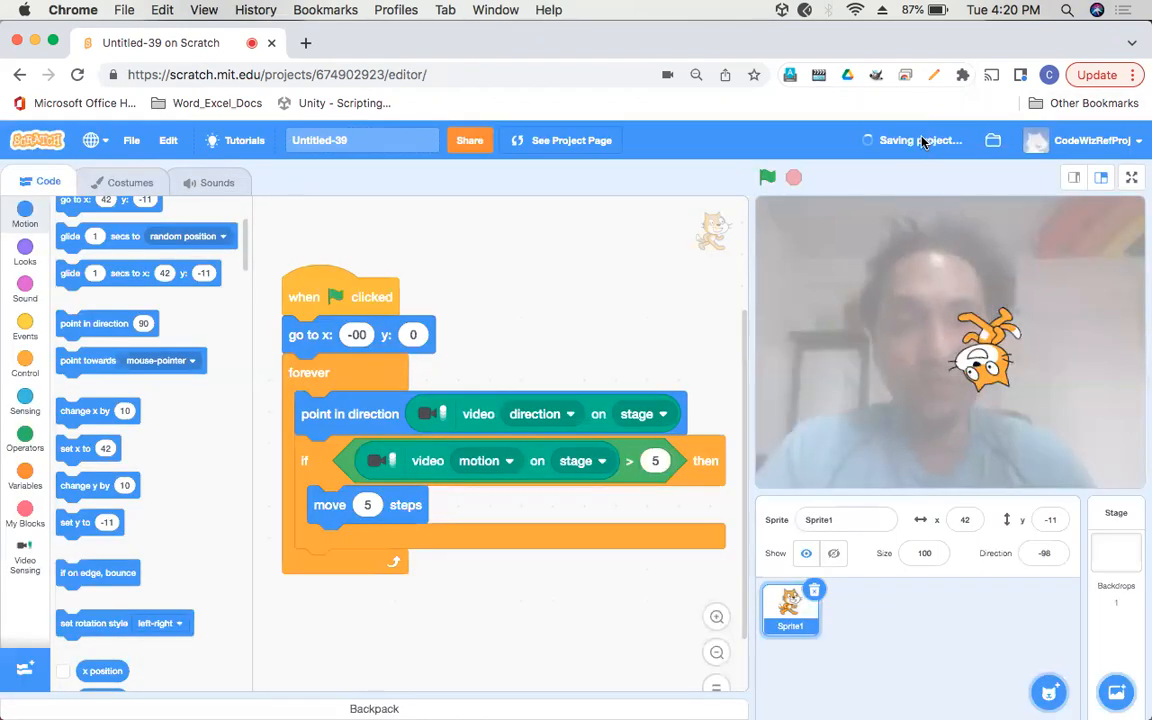